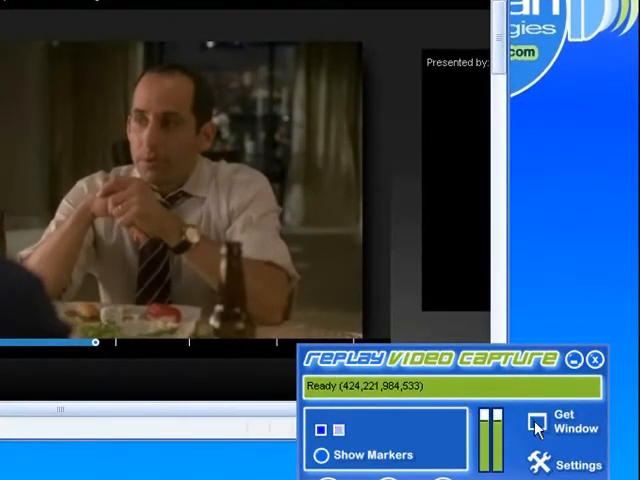
# Select the Internet Explorer window playing the FOX video as the capture region.
pyautogui.click(570, 424)
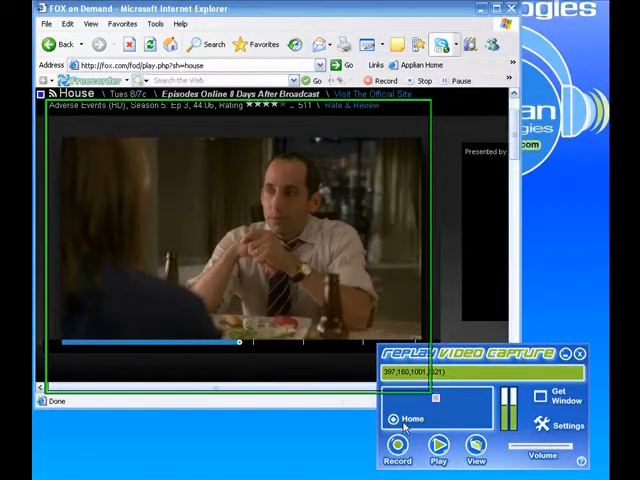
# End the large-region recording of the FOX episode at 22:11.
pyautogui.click(396, 446)
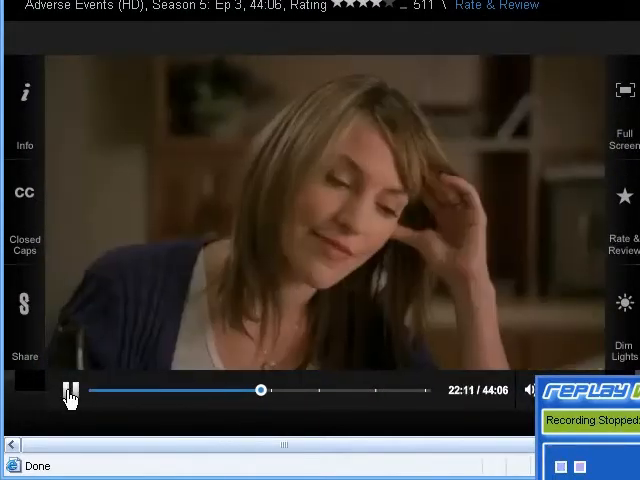
# Pause at 22:11 and drag a smaller capture rectangle around the video picture.
pyautogui.click(70, 390)
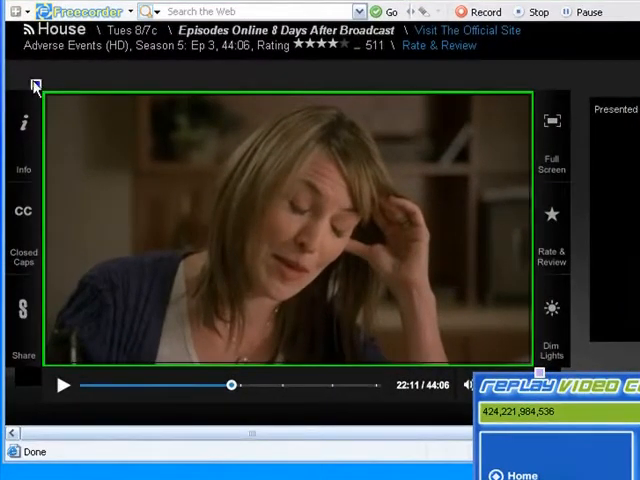
pyautogui.moveTo(35, 85); pyautogui.dragTo(138, 130)
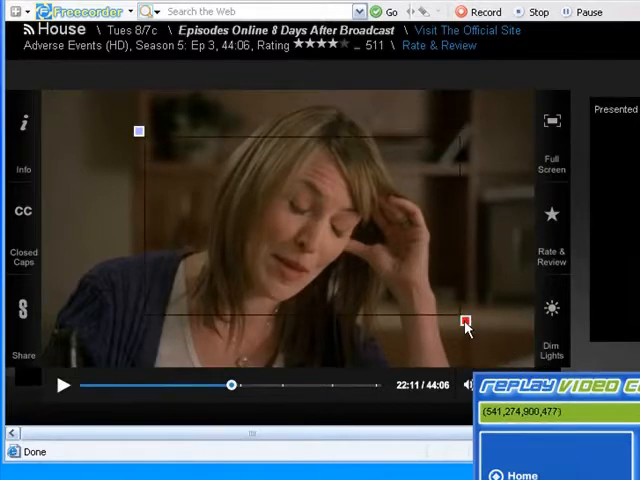
pyautogui.moveTo(138, 131); pyautogui.dragTo(465, 322)
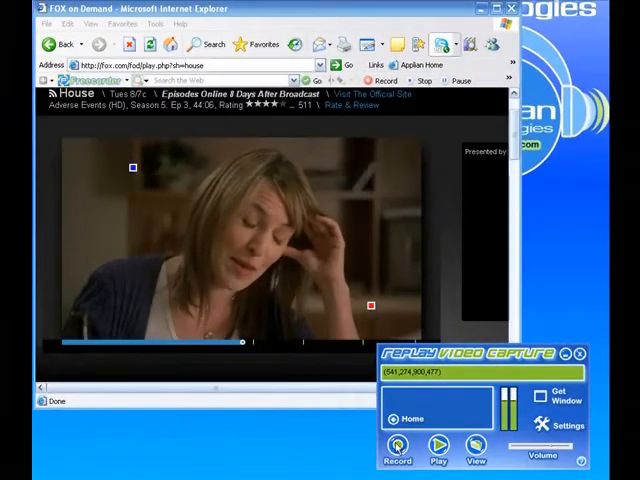
# Record the small region from 22:11 while the video plays, stopping at 0.42 MB.
pyautogui.click(397, 446)
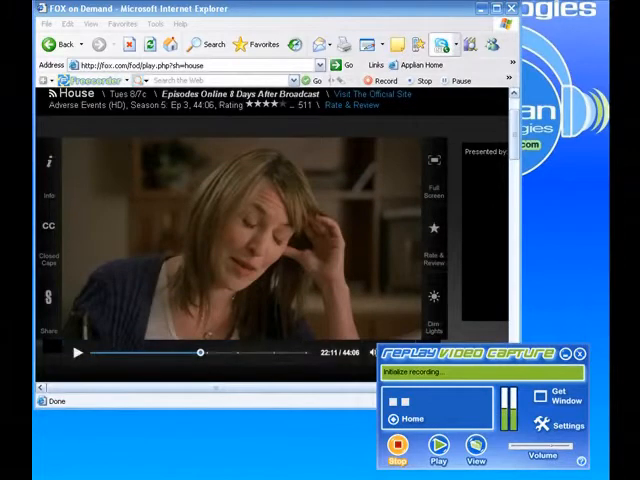
pyautogui.click(396, 445)
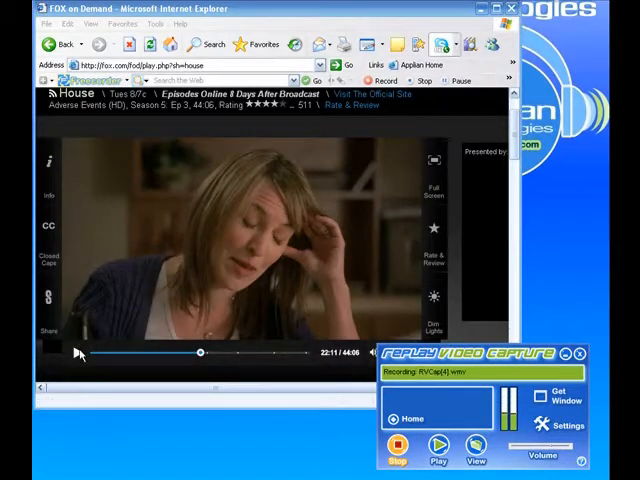
pyautogui.click(396, 447)
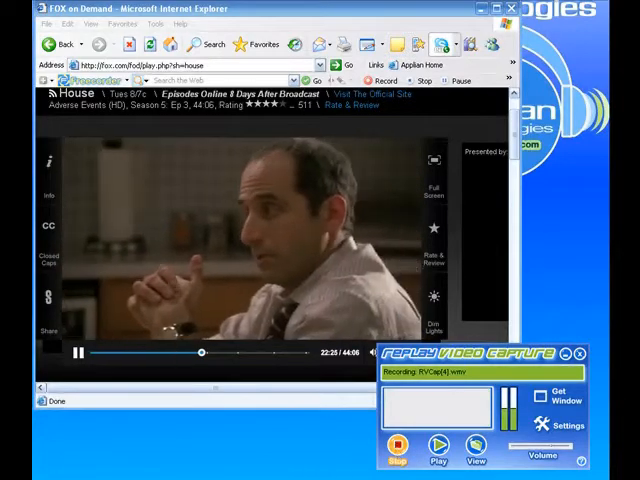
pyautogui.click(396, 446)
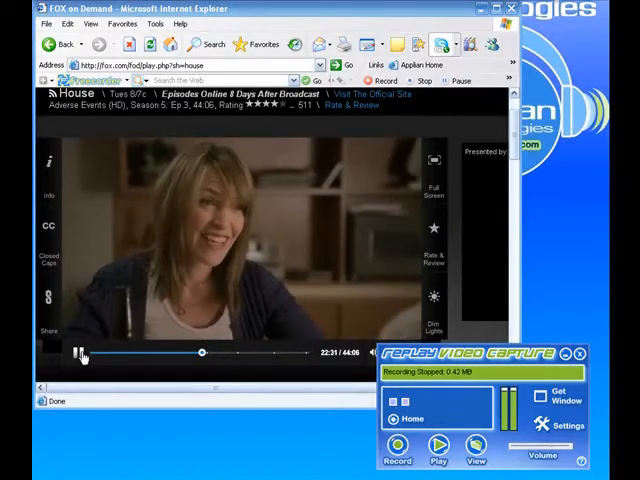
# Pause the FOX video and select RVCap[4].wmv in the RVC Recordings folder.
pyautogui.click(510, 8)
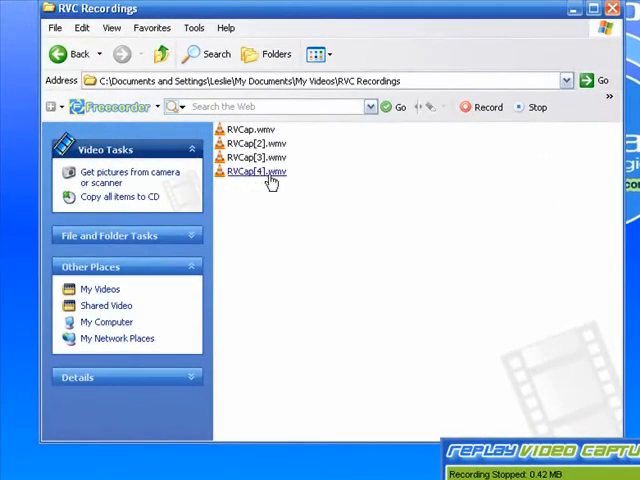
pyautogui.click(252, 171)
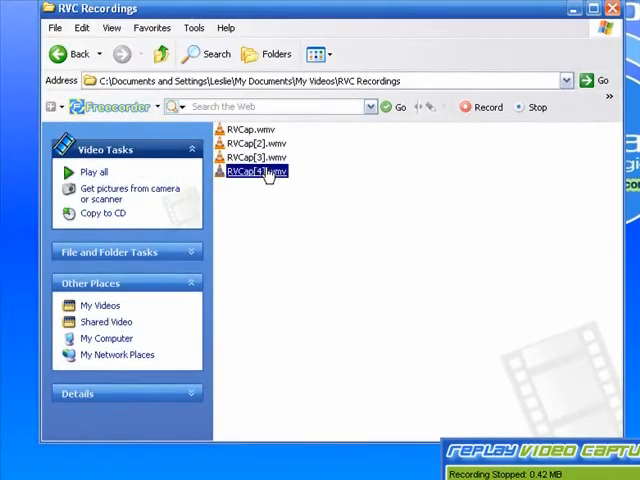
pyautogui.moveTo(255, 170)
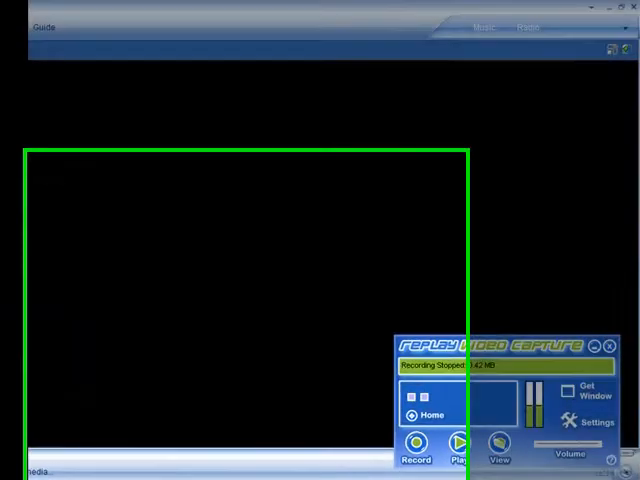
# Play RVCap[4].wmv in Windows Media Player, then close the player.
pyautogui.click(460, 443)
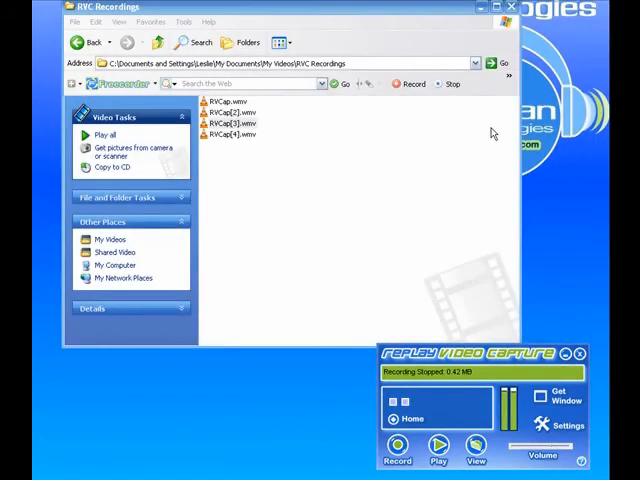
# Close the RVC Recordings Explorer window to return to the desktop.
pyautogui.click(230, 123)
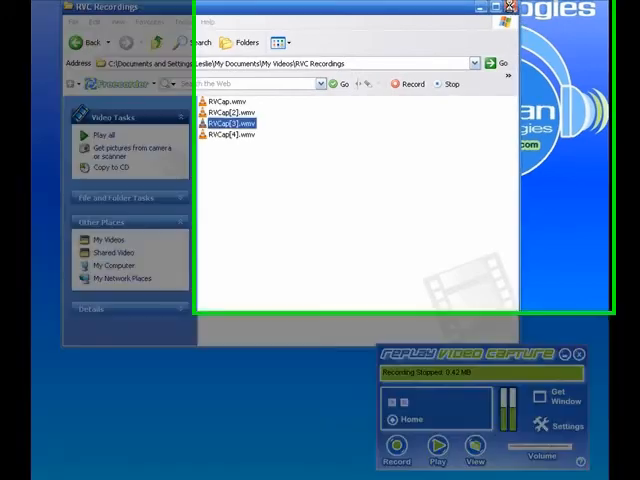
pyautogui.click(510, 7)
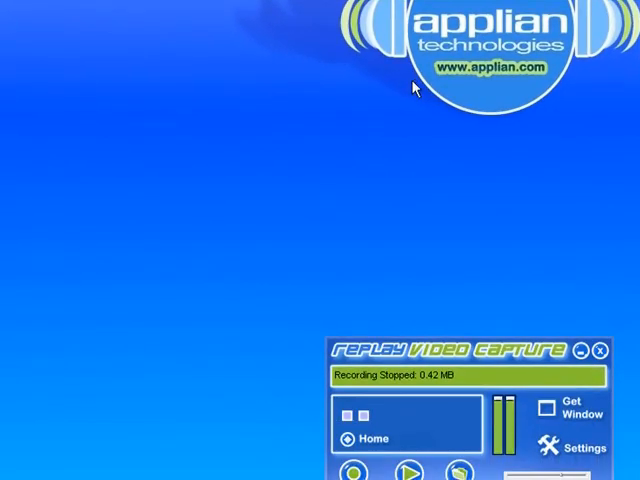